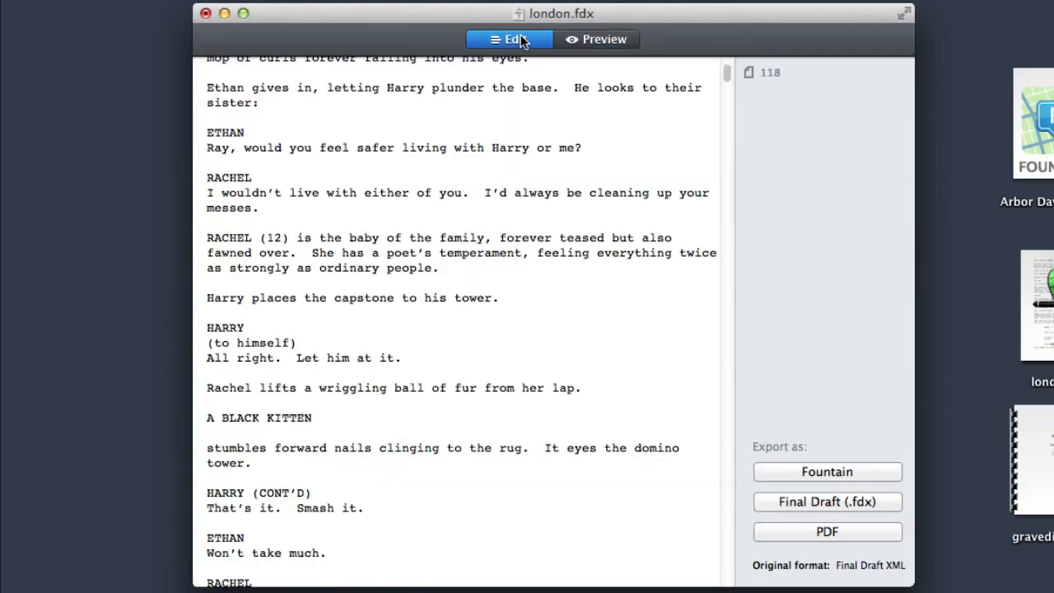
mouse_move(540, 43)
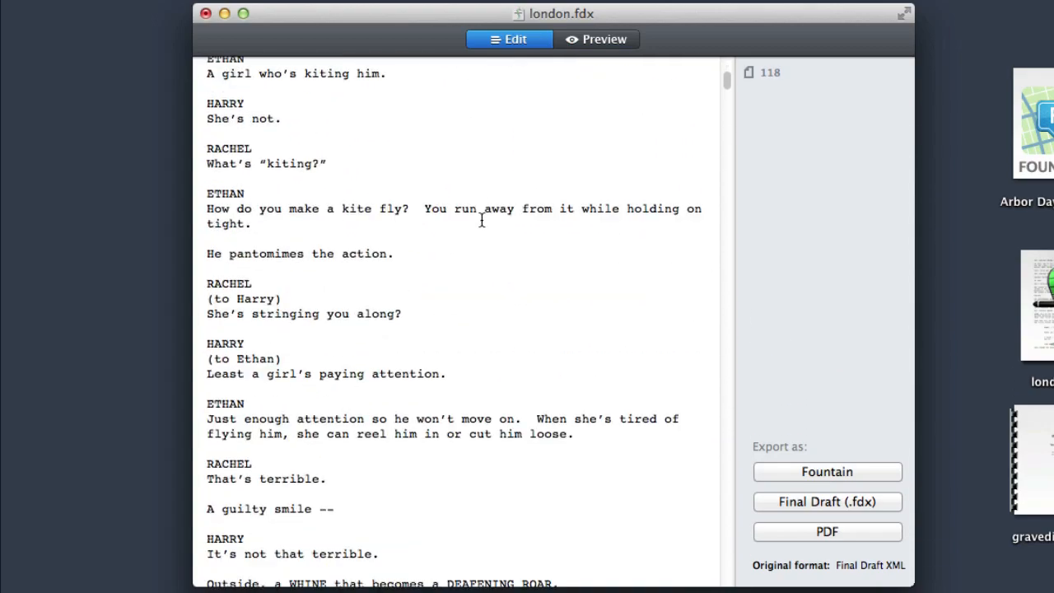
- Switch london.fdx to Preview and scroll through its formatted screenplay pages
scroll("down", 3)
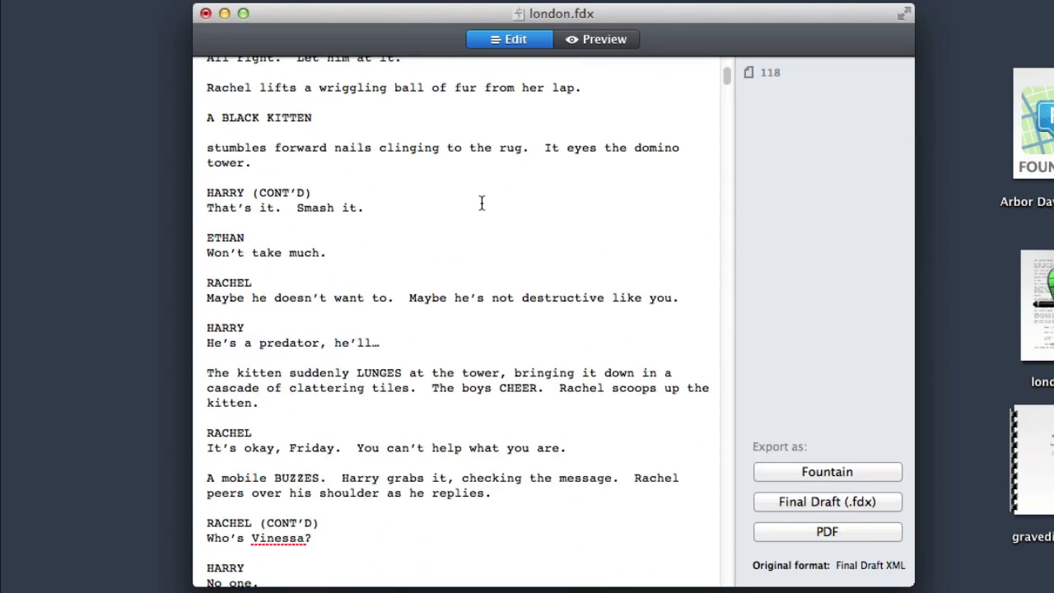
scroll("up", 3)
type(",")
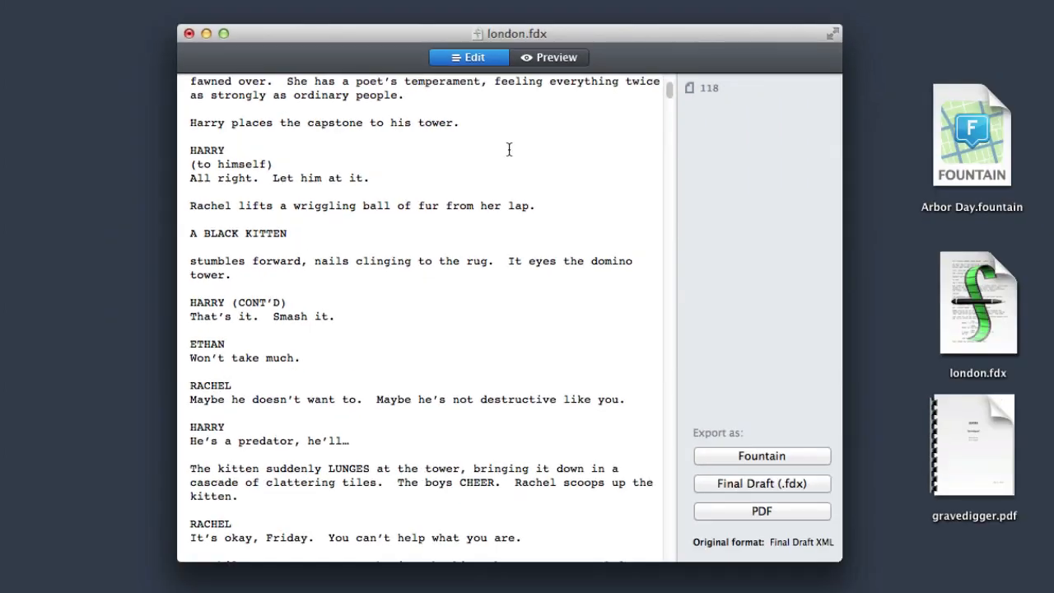
left_click(549, 56)
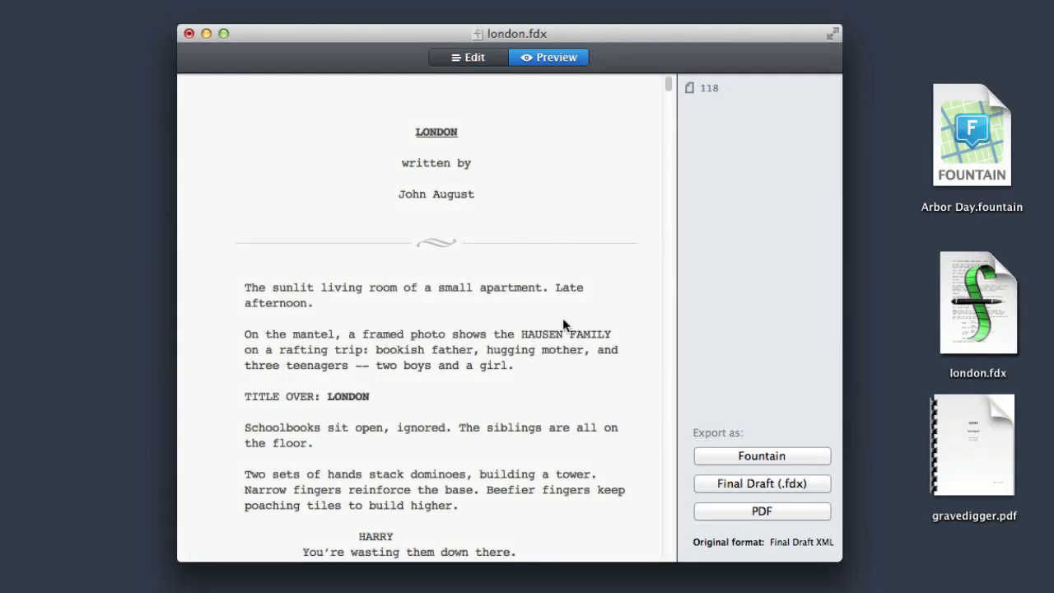
scroll("down", 3)
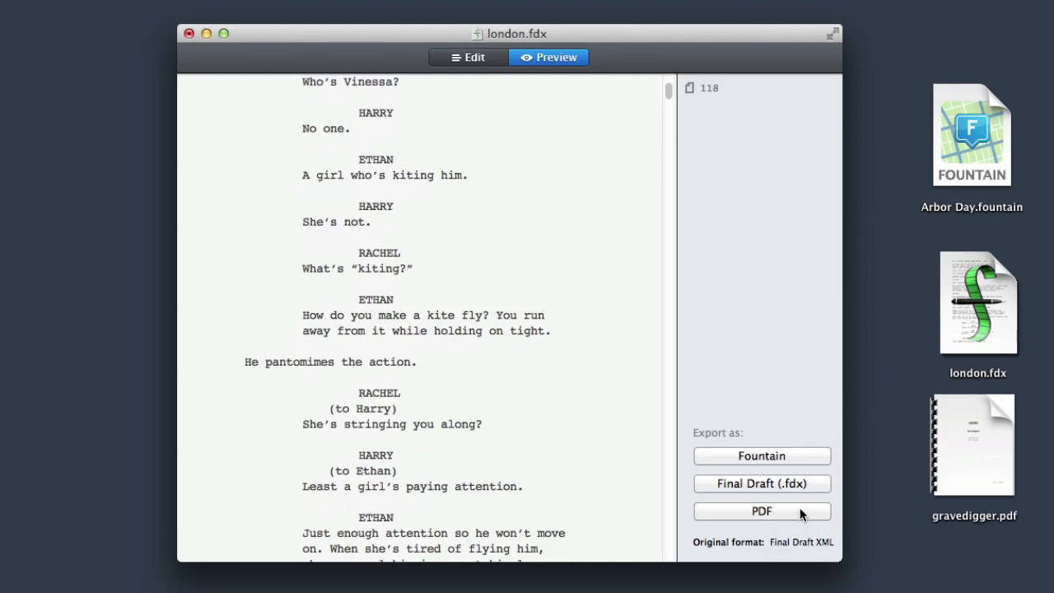
mouse_move(798, 456)
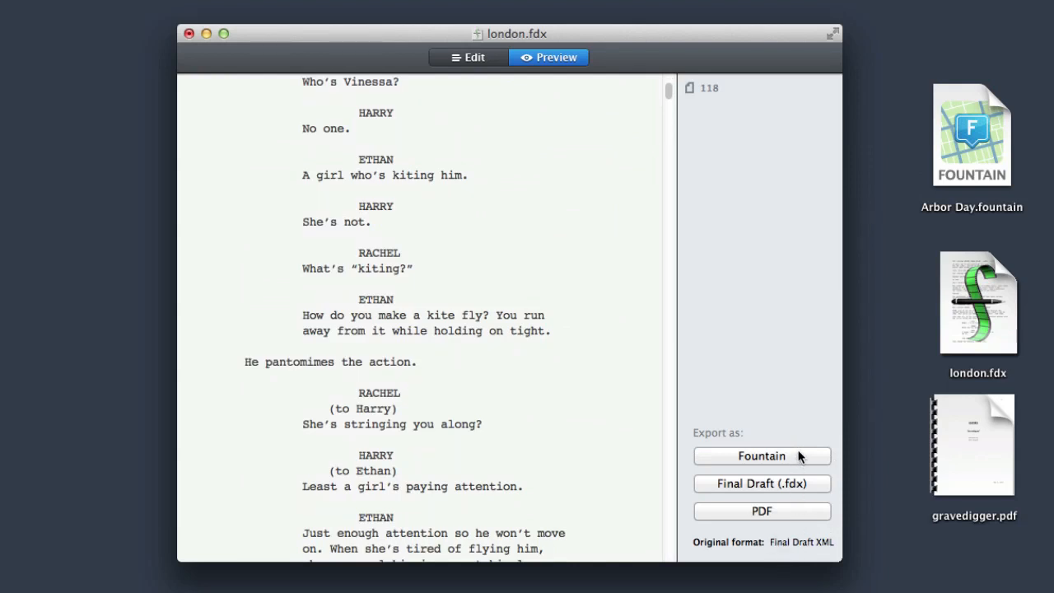
left_click(978, 303)
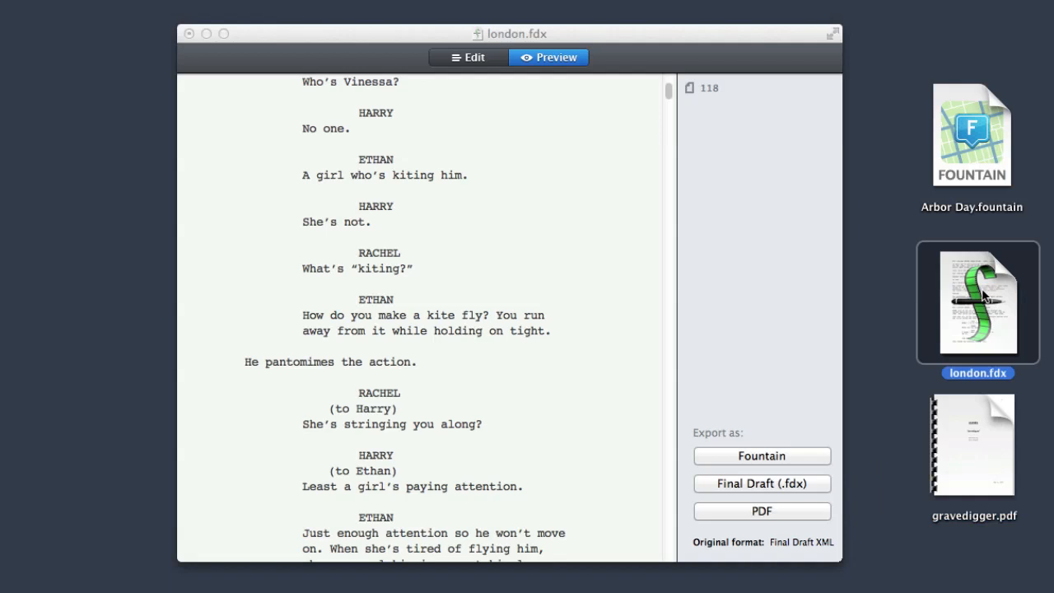
left_click(972, 135)
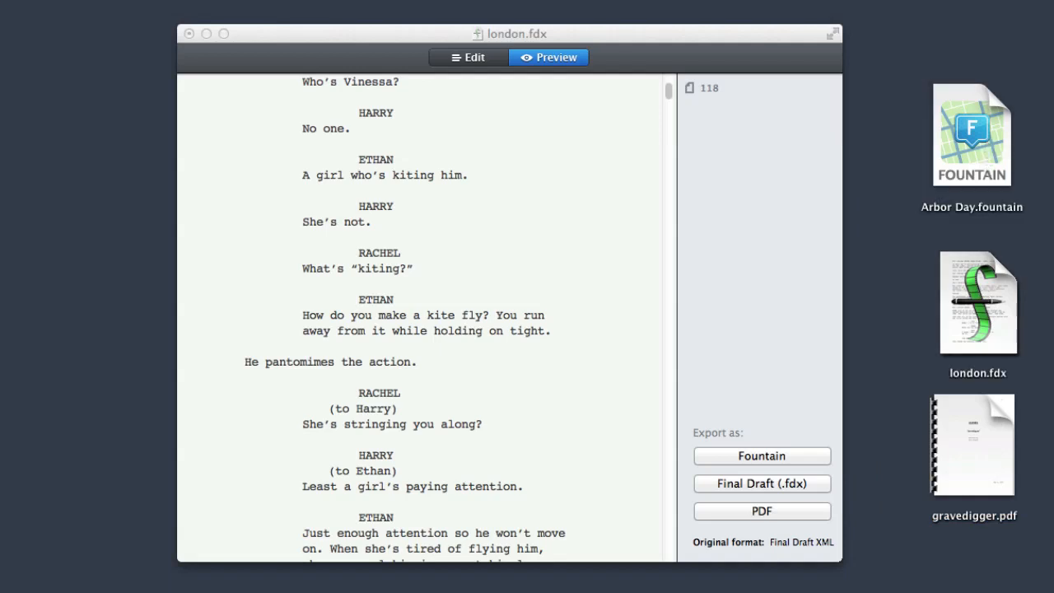
- Load gravedigger.pdf from the desktop and scroll its preview
double_click(972, 444)
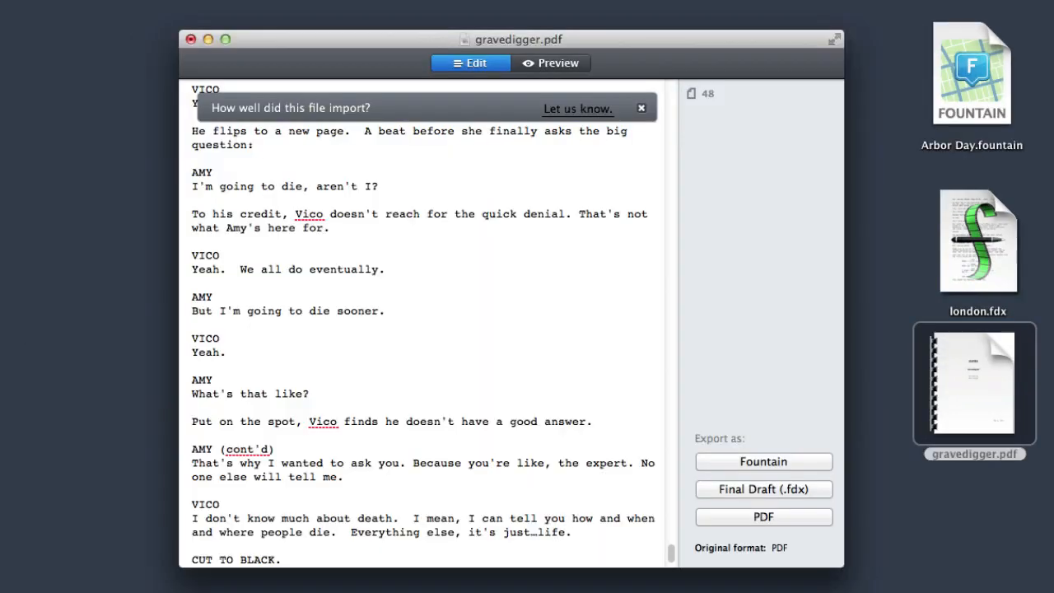
scroll("up", 3)
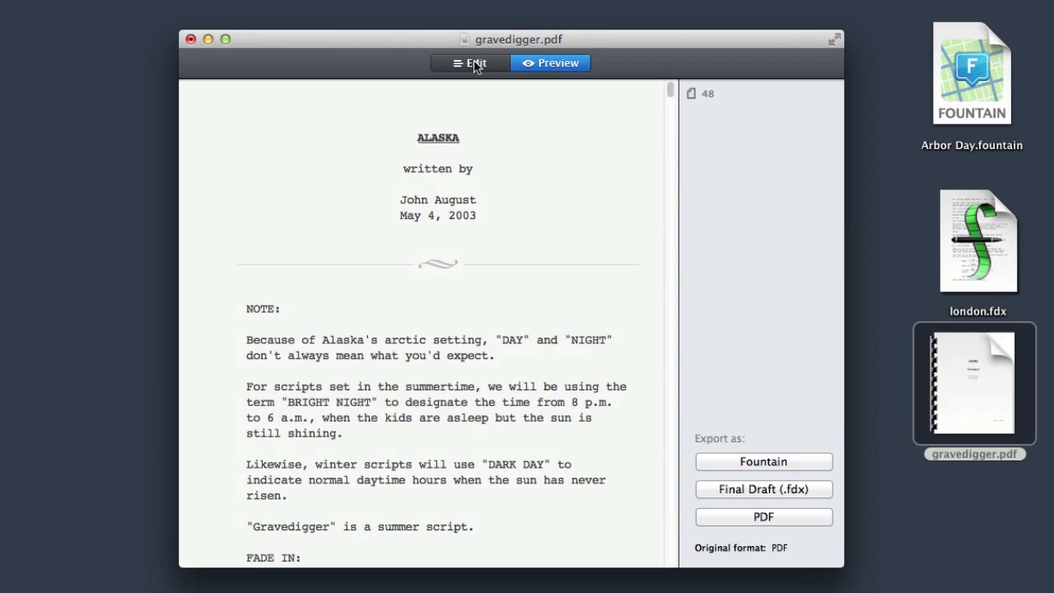
scroll("down", 3)
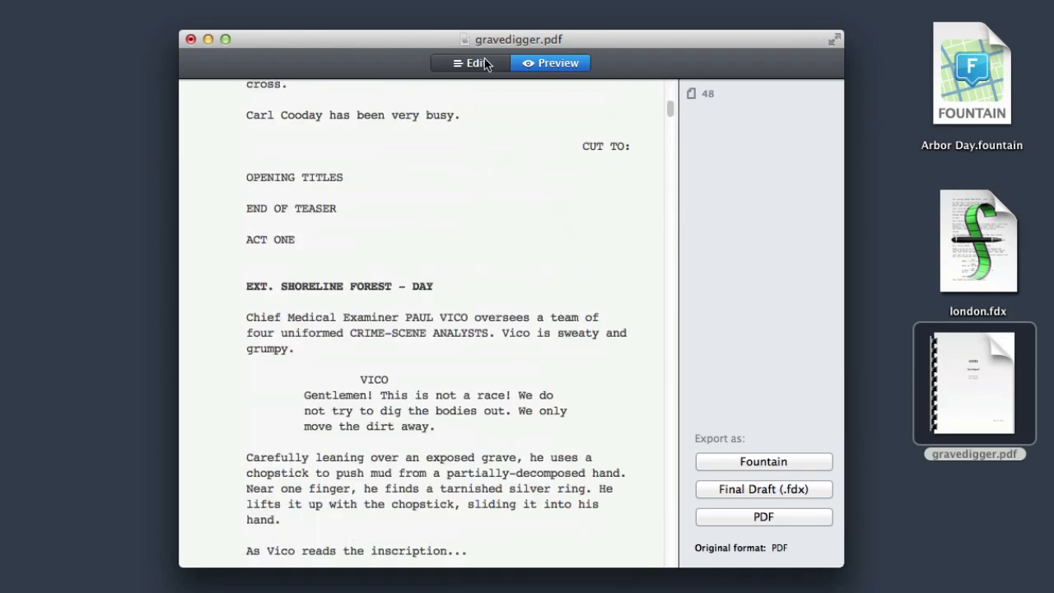
- Switch back to Edit and scroll through the imported plain-text script
left_click(471, 62)
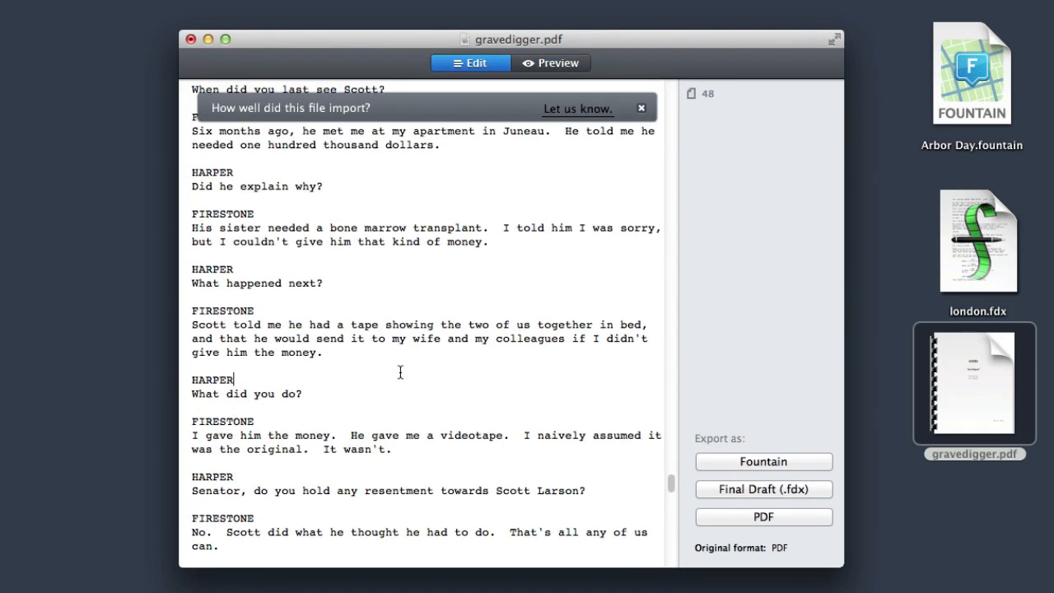
left_click_drag(191, 309, 323, 353)
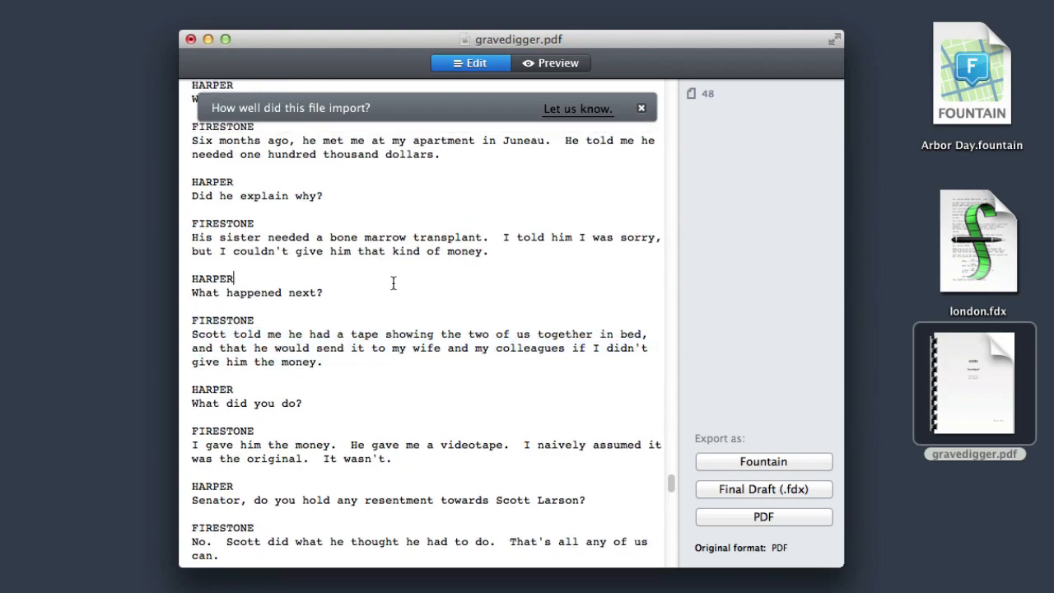
scroll("down", 3)
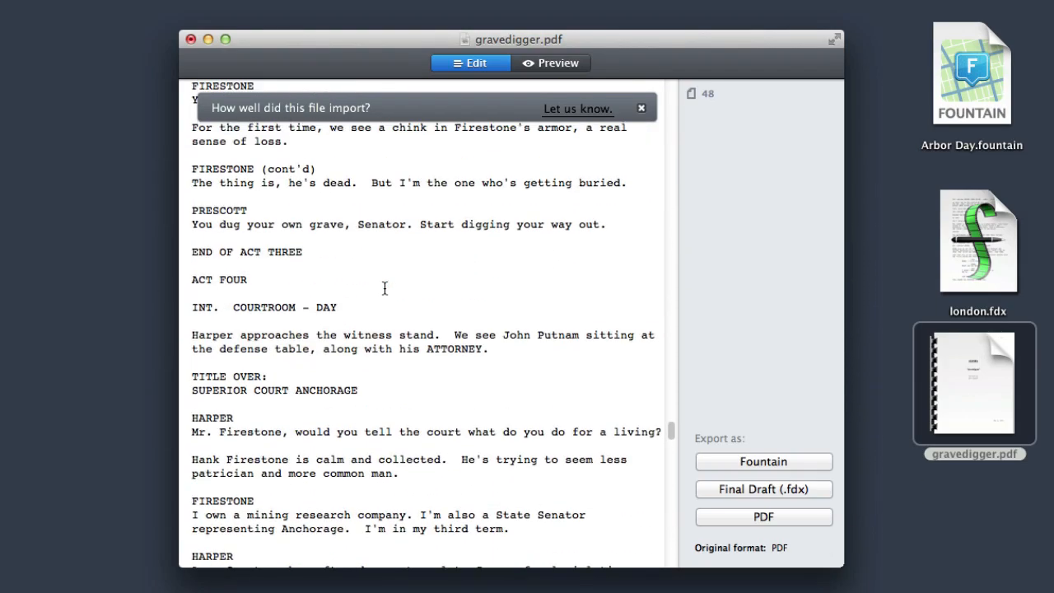
scroll("down", 3)
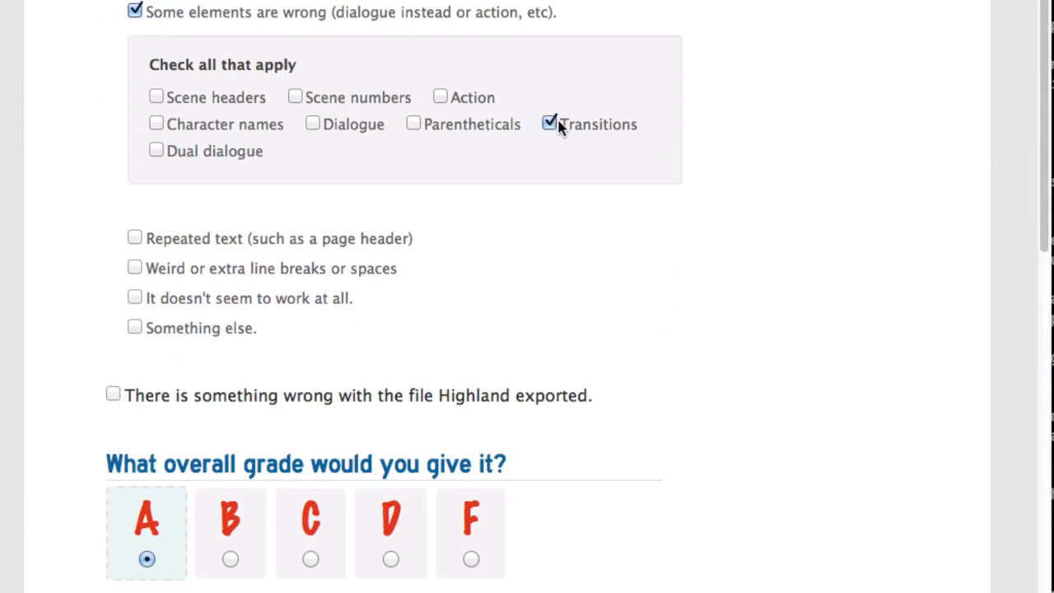
- Flag Transitions as wrongly imported and tick Sure for follow-up contact
left_click(231, 558)
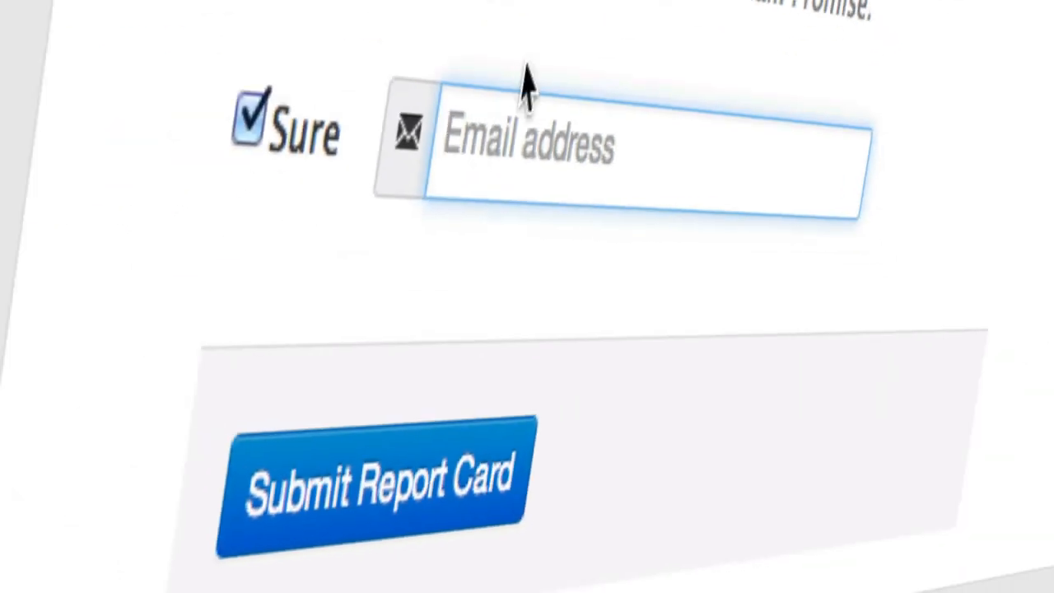
left_click(378, 481)
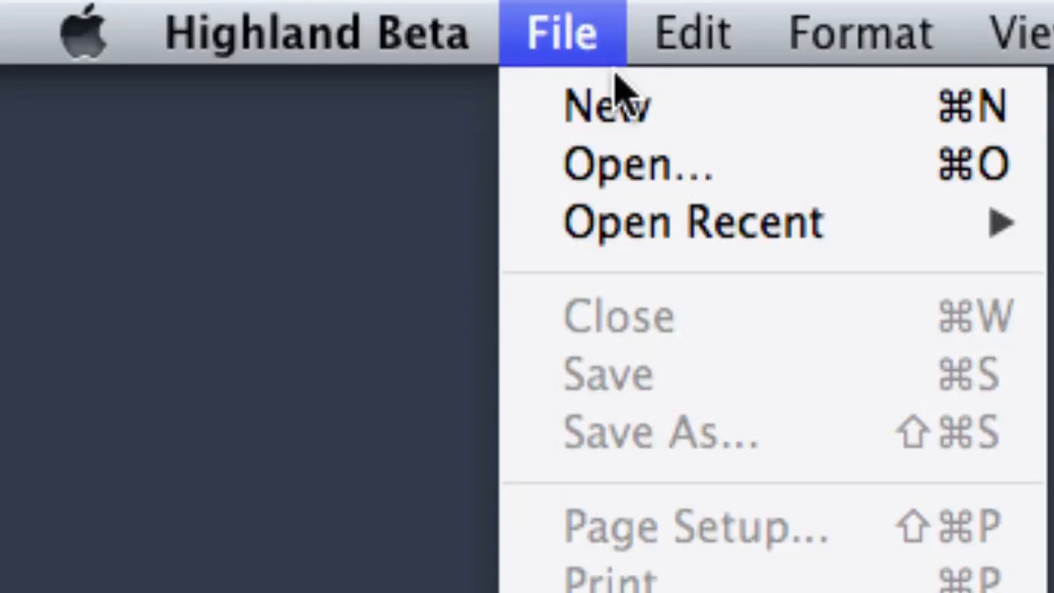
- Start a new blank screenplay and paste the copied script text into it
left_click(606, 106)
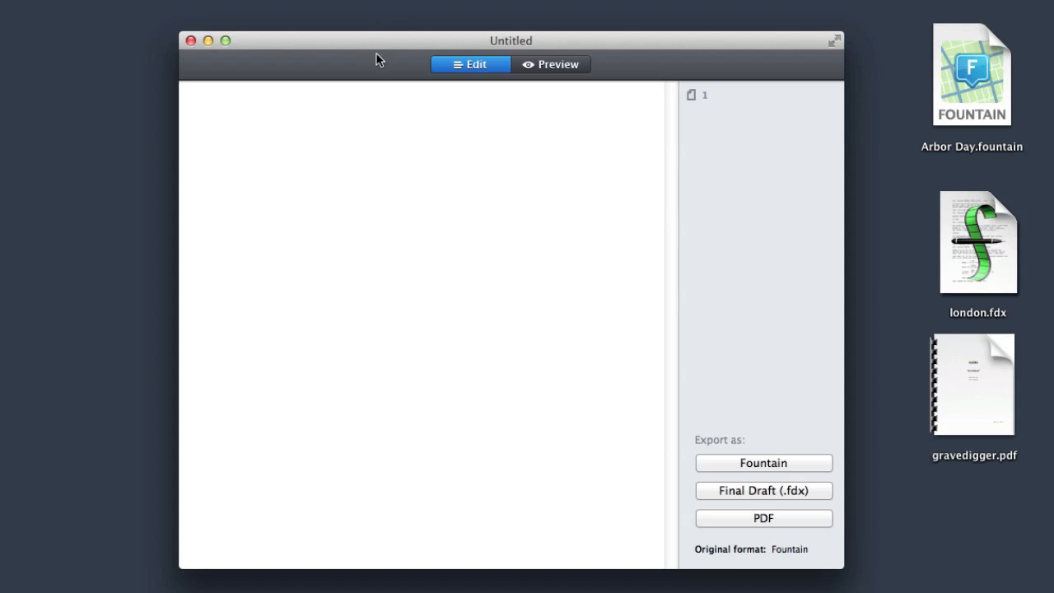
mouse_move(382, 85)
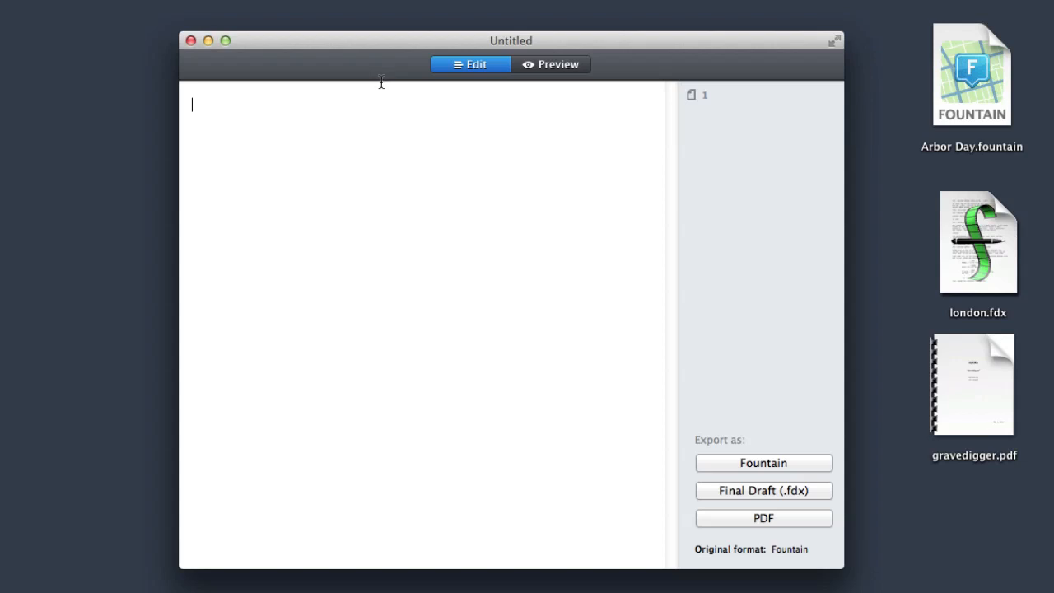
key("cmd+v")
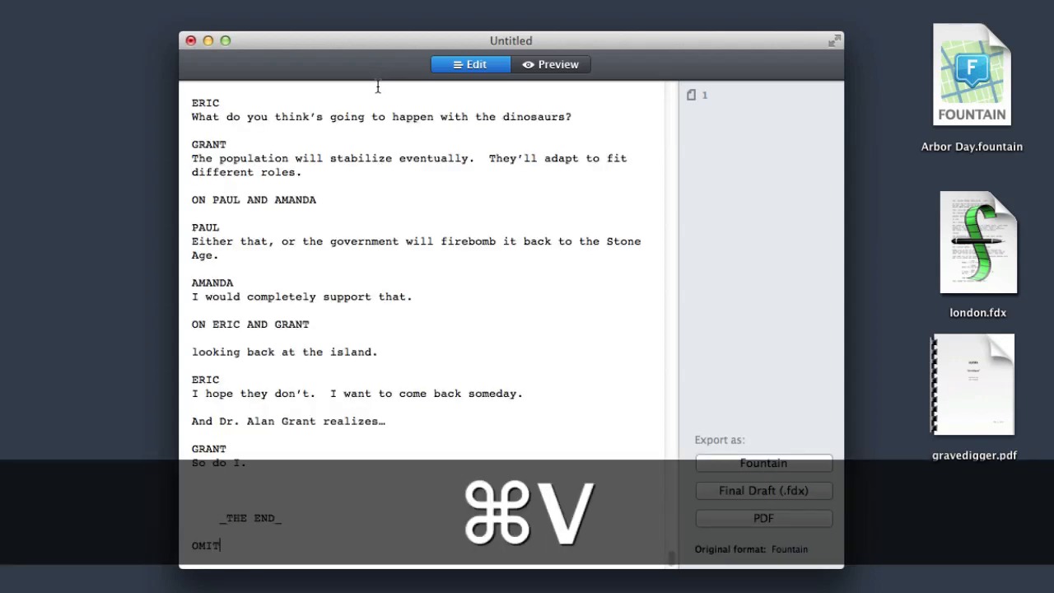
- Preview the pasted script and begin a PDF export named 'arbor day'
left_click(550, 64)
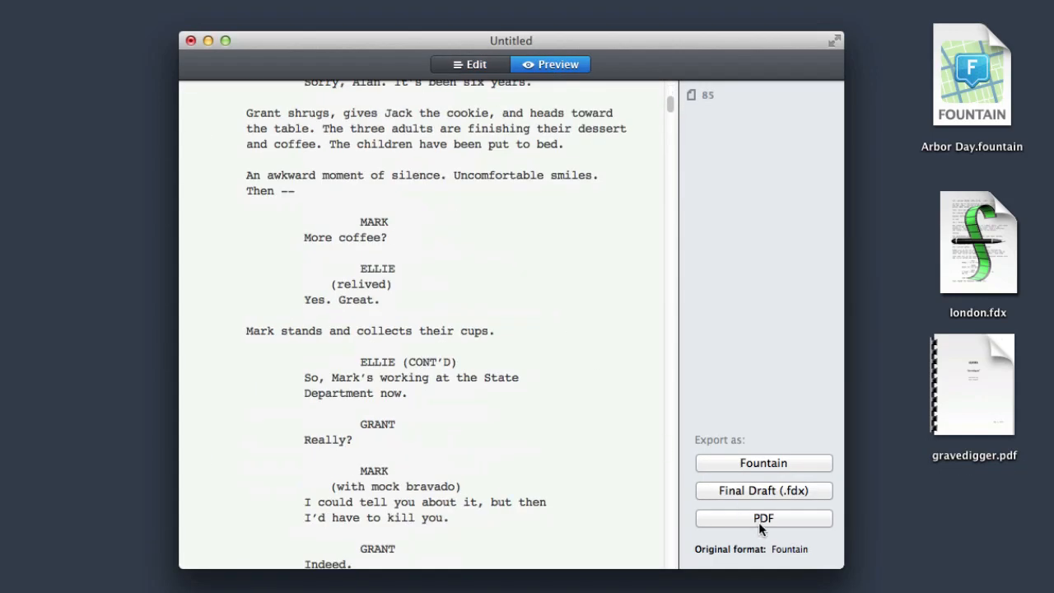
left_click(763, 517)
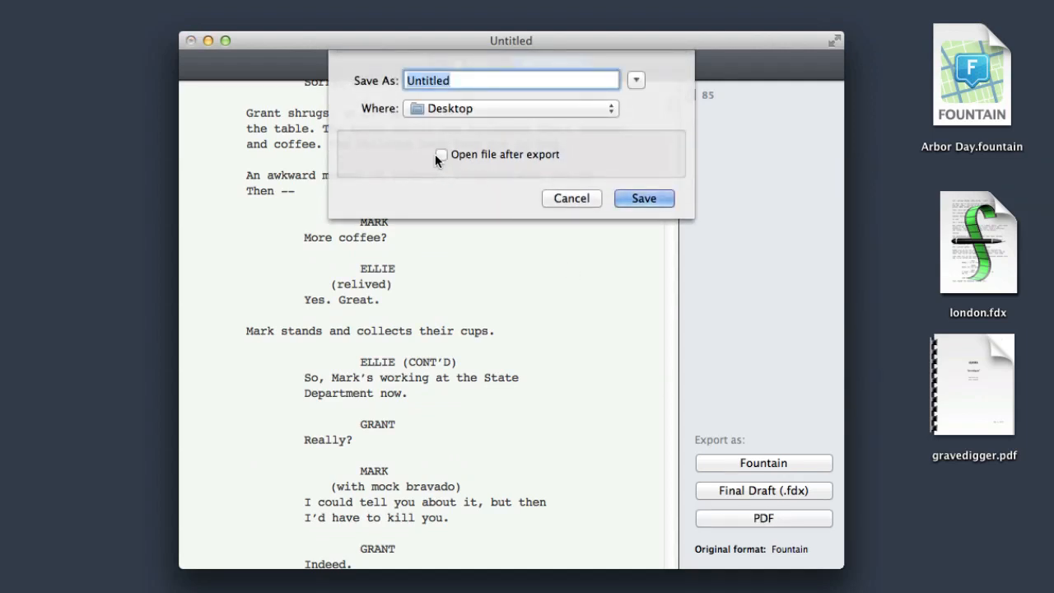
type("arbor day")
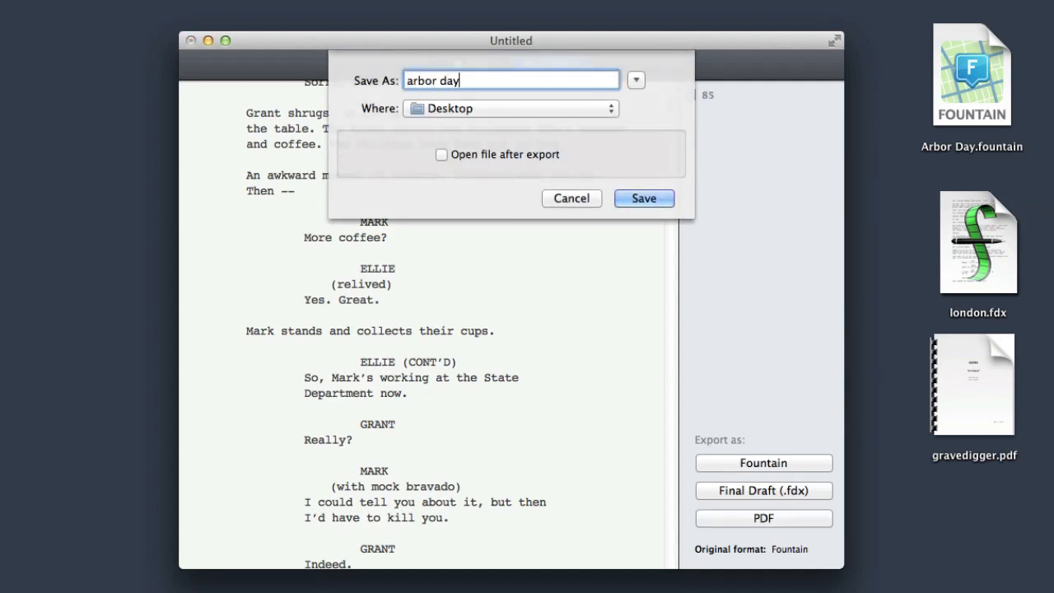